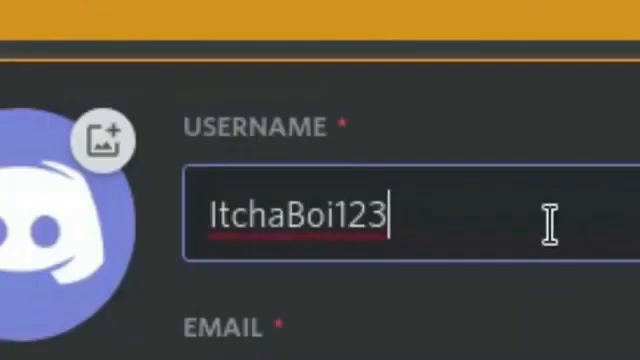
Type 'Hot Girl' as the new username, replacing ItchaBoi123
{"action": "type", "text": "Hot G"}
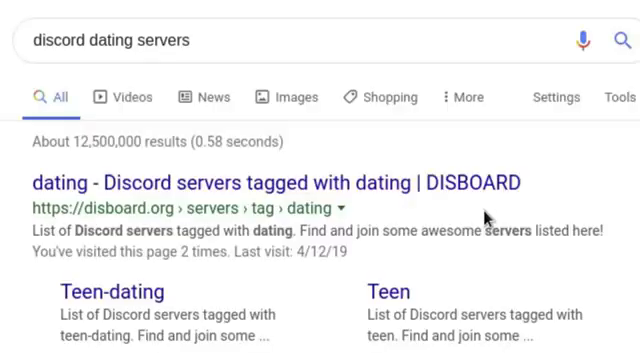
Open the 'dating - Discord servers tagged with dating | DISBOARD' result
{"action": "left_click", "coordinate": [277, 182]}
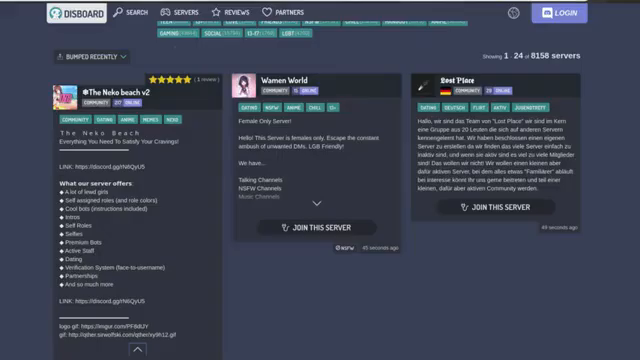
Scroll the DISBOARD dating list and join Wamen World
{"action": "scroll", "scroll_direction": "down", "scroll_amount": 3}
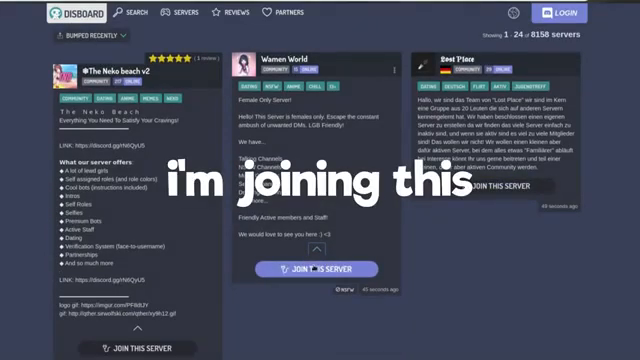
{"action": "left_click", "coordinate": [315, 268]}
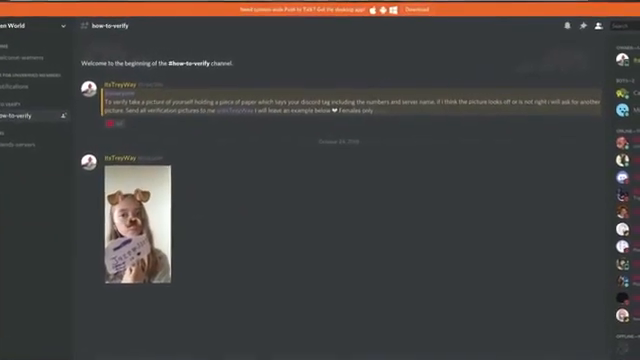
Search Google for 'hot girl holding a piece of paper'
{"action": "type", "text": "hot girl ho"}
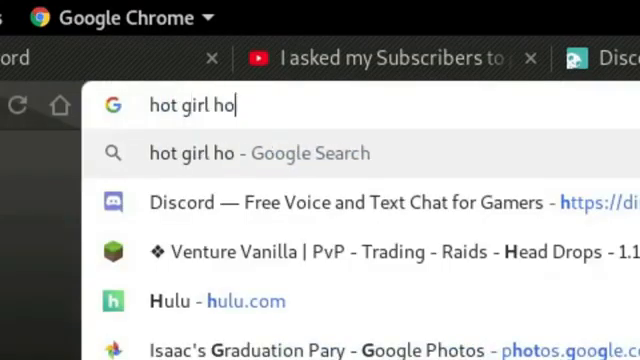
{"action": "type", "text": "lding a piece of pap"}
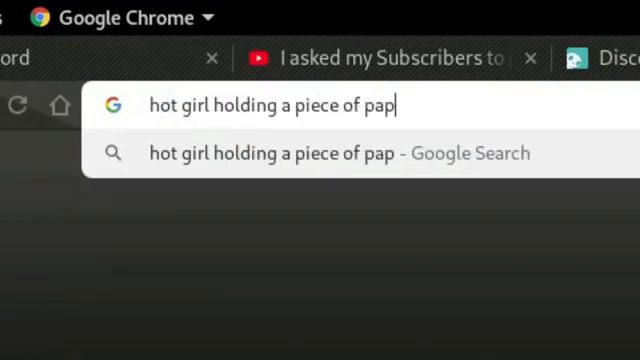
{"action": "key", "text": "Return"}
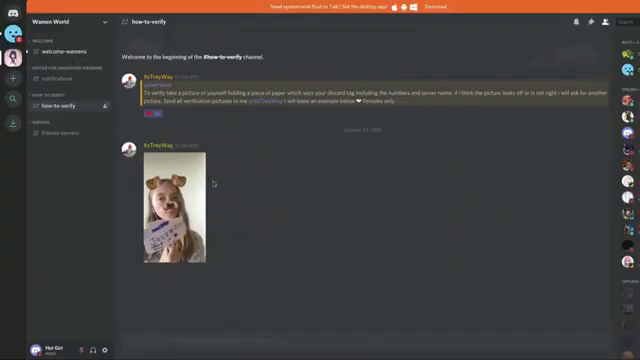
{"action": "mouse_move", "coordinate": [217, 150]}
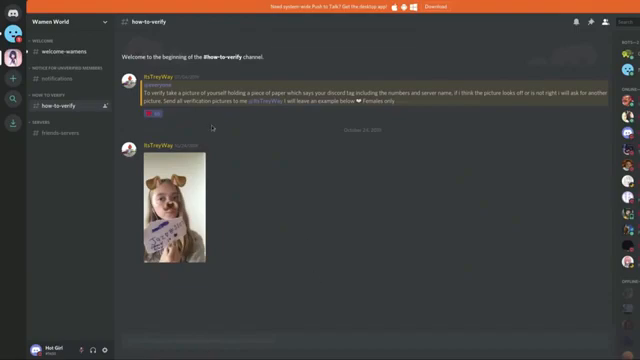
Switch to a bigger dating server from the Discord server bar
{"action": "left_click", "coordinate": [62, 44]}
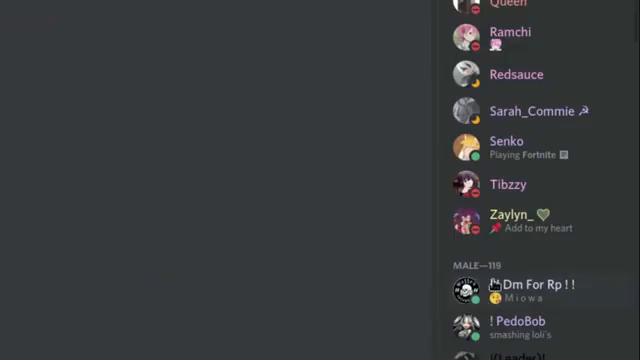
Scroll up and back down past the Role Menu: Relationship message
{"action": "scroll", "scroll_direction": "up", "scroll_amount": 3}
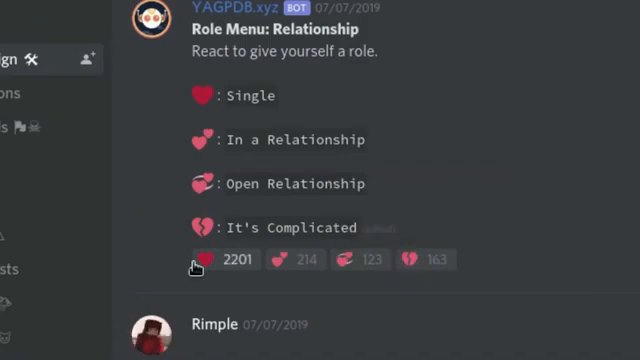
{"action": "scroll", "scroll_direction": "down", "scroll_amount": 3}
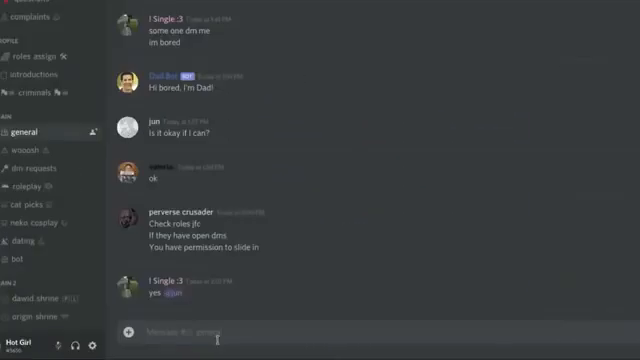
Write the greeting 'hey ladies', then reword it to 'hey gentlemen'
{"action": "type", "text": "hey"}
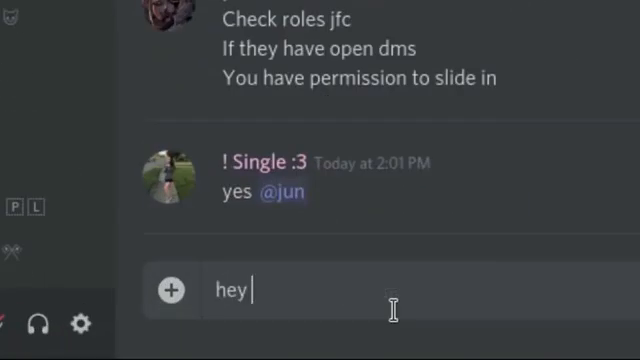
{"action": "type", "text": "ladies"}
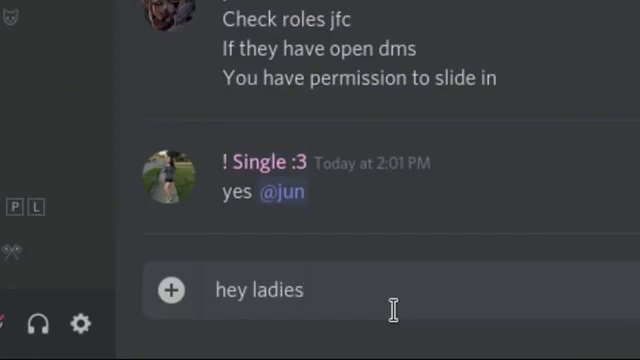
{"action": "key", "text": "Backspace"}
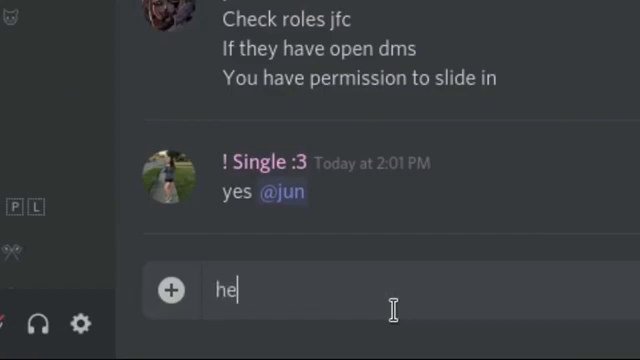
{"action": "type", "text": "y gentlem"}
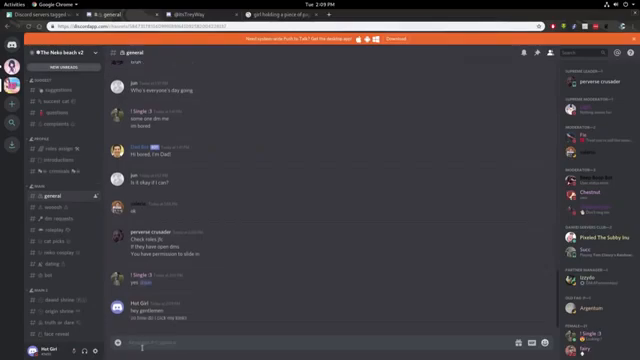
{"action": "left_click", "coordinate": [290, 10]}
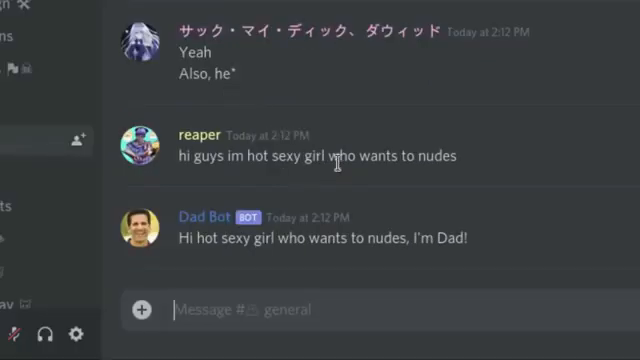
{"action": "mouse_move", "coordinate": [437, 178]}
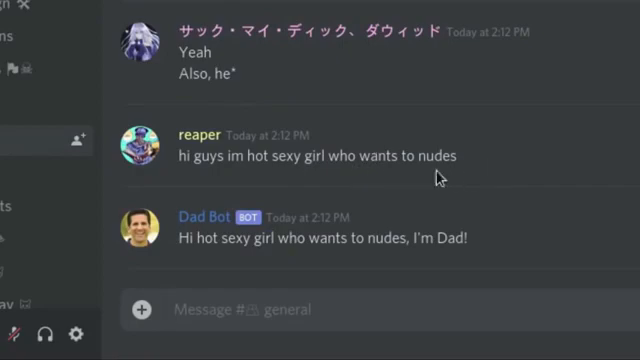
{"action": "mouse_move", "coordinate": [287, 311]}
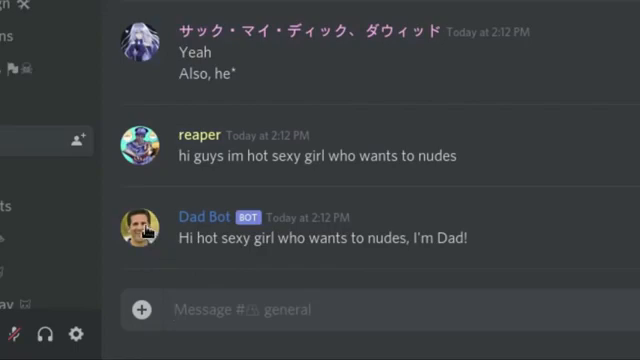
{"action": "scroll", "scroll_direction": "down", "scroll_amount": 3}
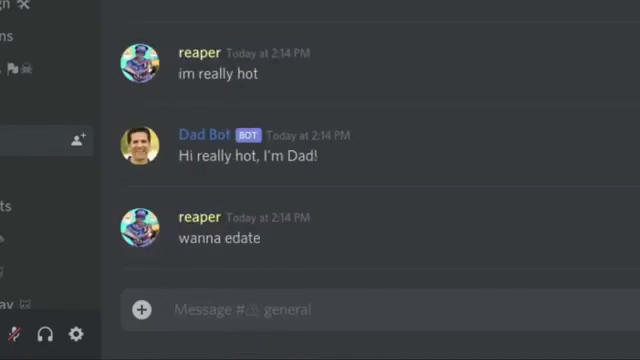
Reply in #general with 'Beauty is in the eyes of the beholder' and 'wtf'
{"action": "type", "text": "Beauty is in the"}
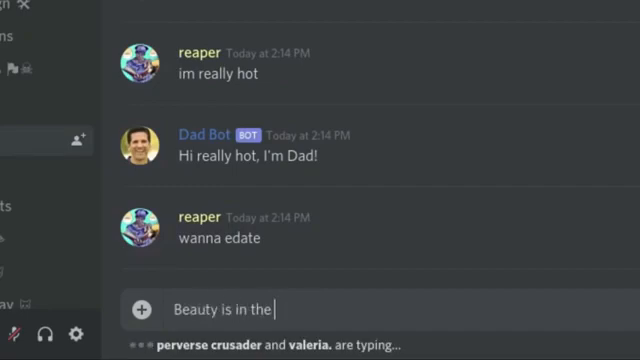
{"action": "type", "text": "eyes of the beh"}
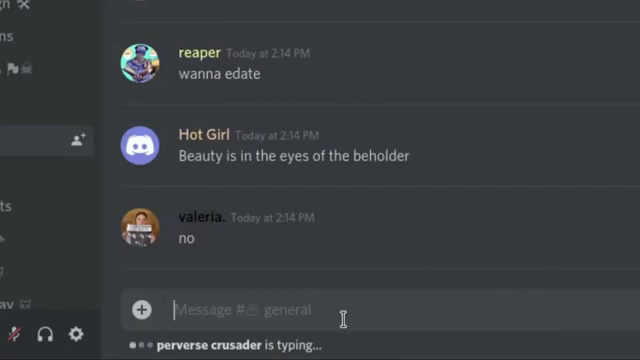
{"action": "scroll", "scroll_direction": "down", "scroll_amount": 3}
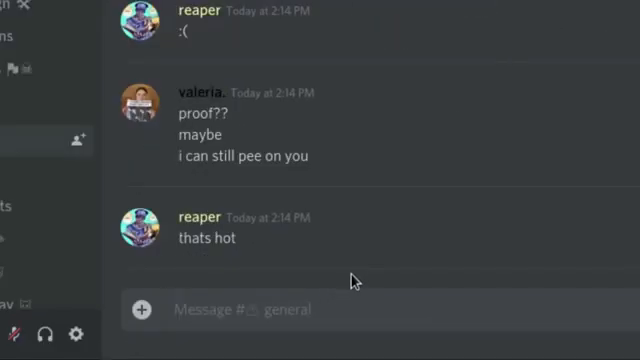
{"action": "type", "text": "wtf"}
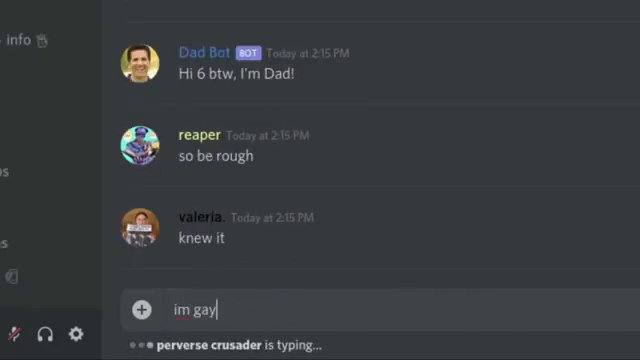
{"action": "key", "text": "Return"}
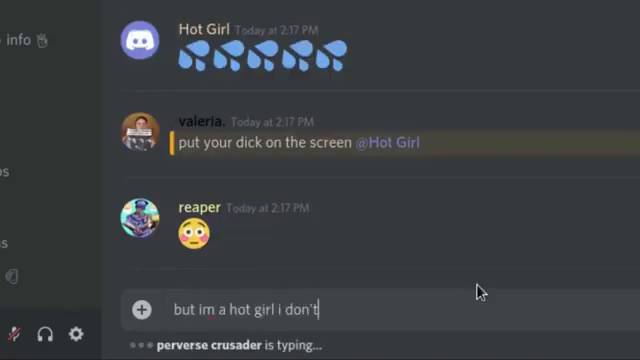
{"action": "scroll", "scroll_direction": "down", "scroll_amount": 3}
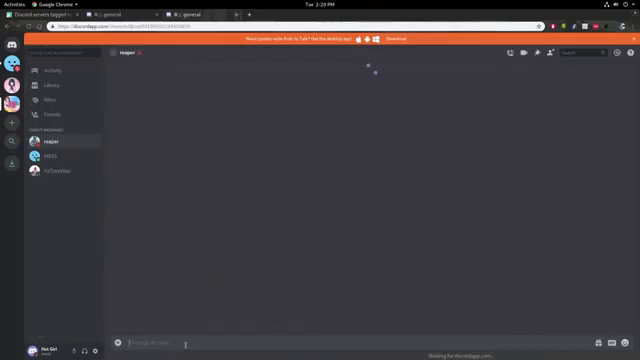
Type the greeting 'heyyy' in the direct message with reaper
{"action": "type", "text": "heyyy"}
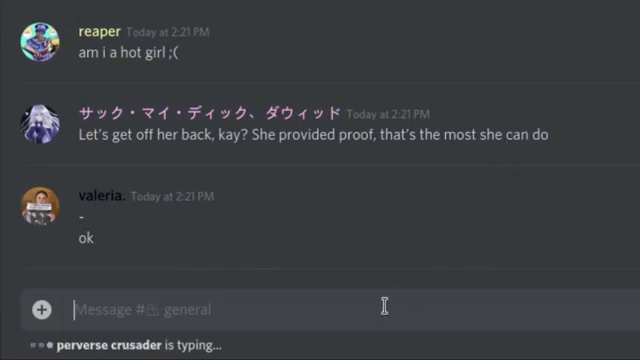
Scroll through #general and answer the proof doubters with 'I wrote it'
{"action": "scroll", "scroll_direction": "down", "scroll_amount": 3}
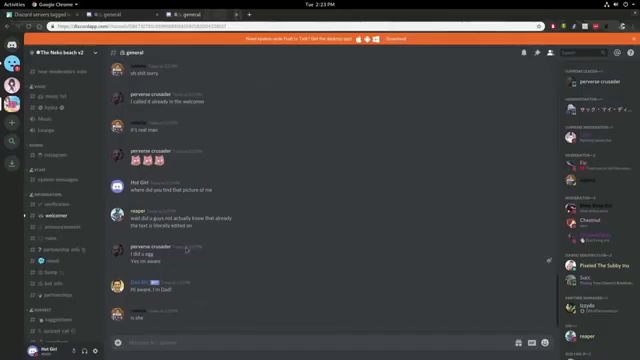
{"action": "scroll", "scroll_direction": "up", "scroll_amount": 3}
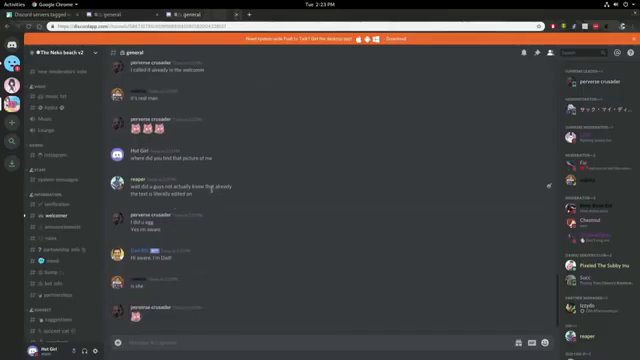
{"action": "scroll", "scroll_direction": "down", "scroll_amount": 3}
{"action": "type", "text": "no"}
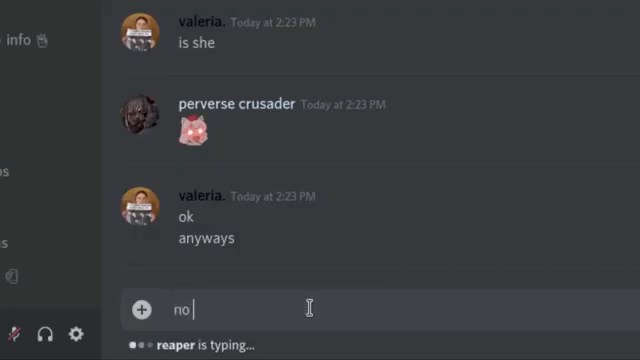
{"action": "type", "text": "I wrote it"}
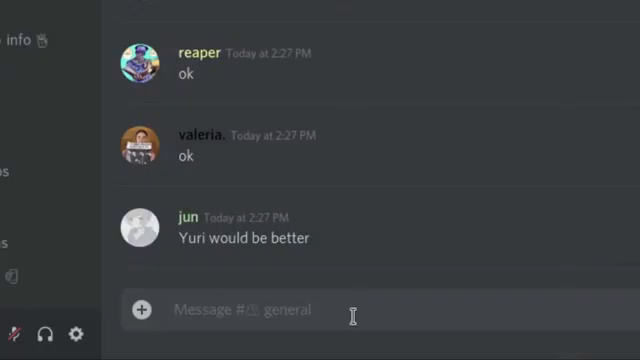
Reply 'ok, i will take the pho…' and 'thank you guys for…' in #general, then scroll down
{"action": "type", "text": "ok"}
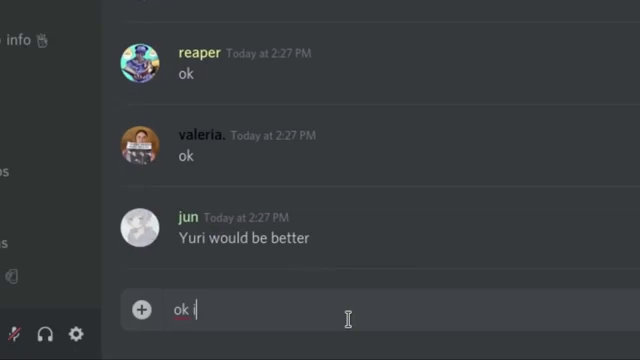
{"action": "type", "text": "i will take the pho"}
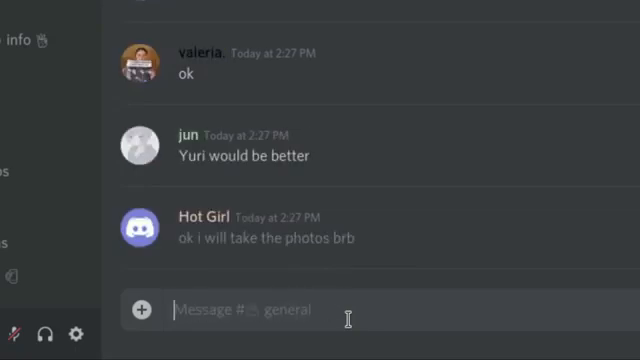
{"action": "type", "text": "thank you guys for"}
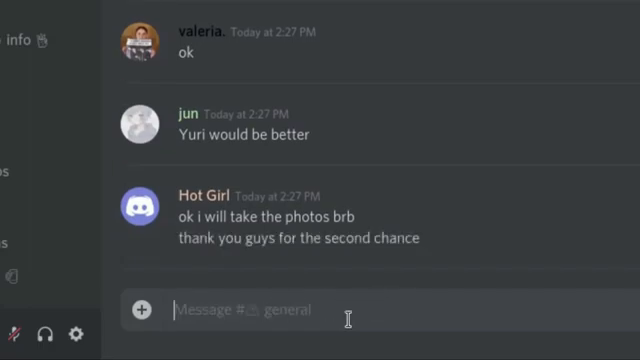
{"action": "mouse_move", "coordinate": [573, 53]}
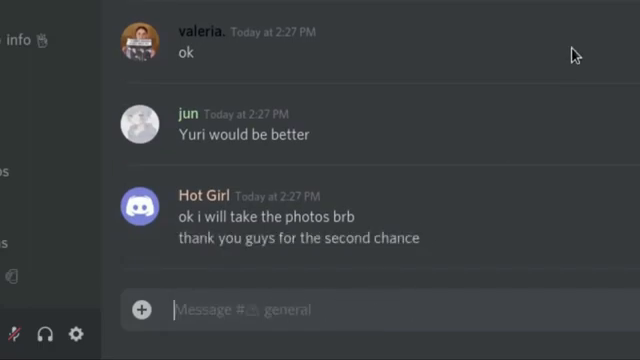
{"action": "scroll", "scroll_direction": "down", "scroll_amount": 3}
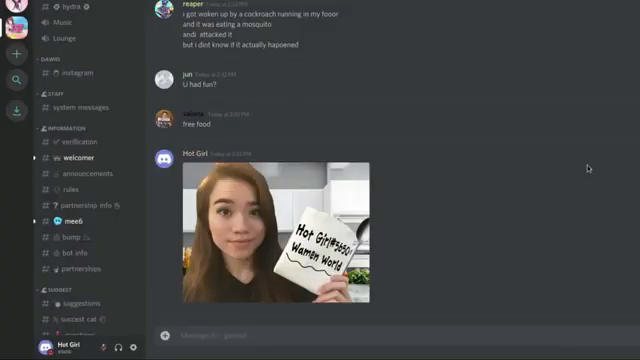
Scroll down past the sign photo to see Jun's 'My man' reply
{"action": "scroll", "scroll_direction": "down", "scroll_amount": 3}
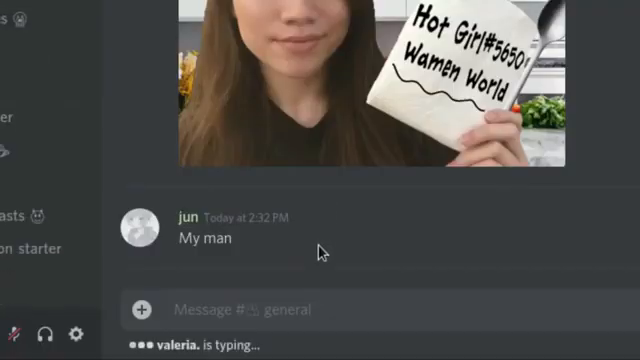